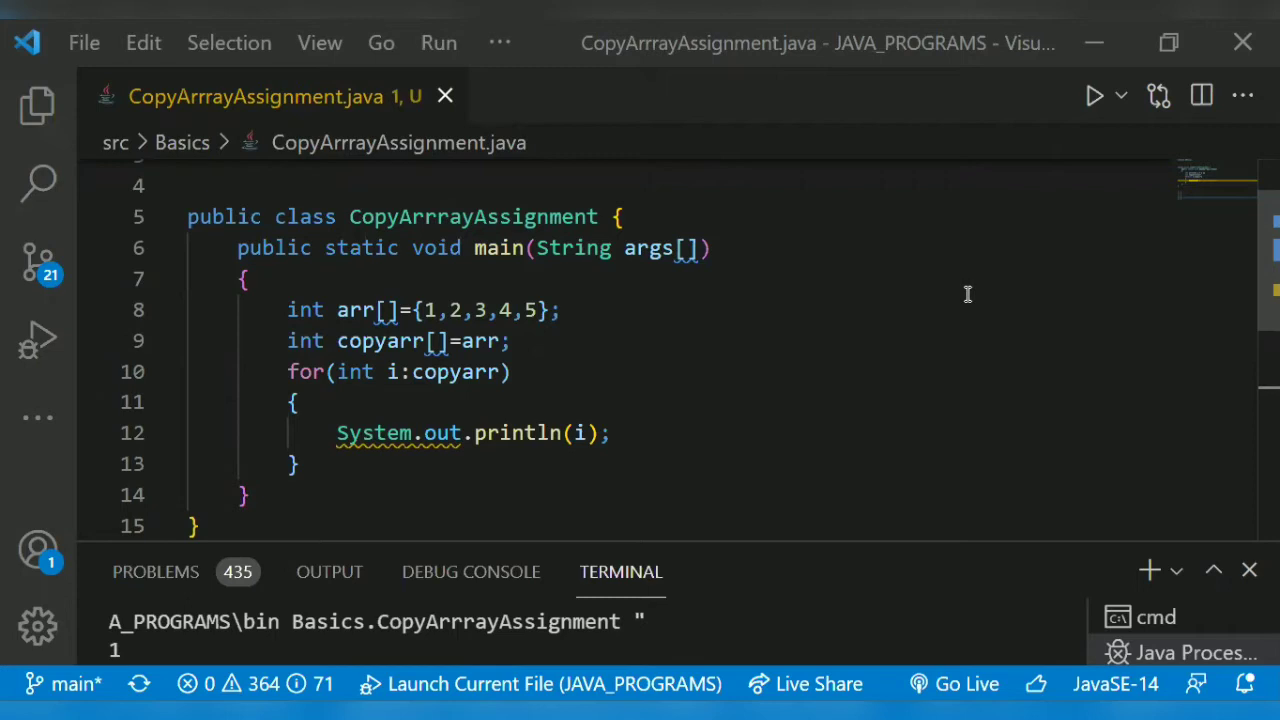
{"action": "mouse_move", "coordinate": [390, 310]}
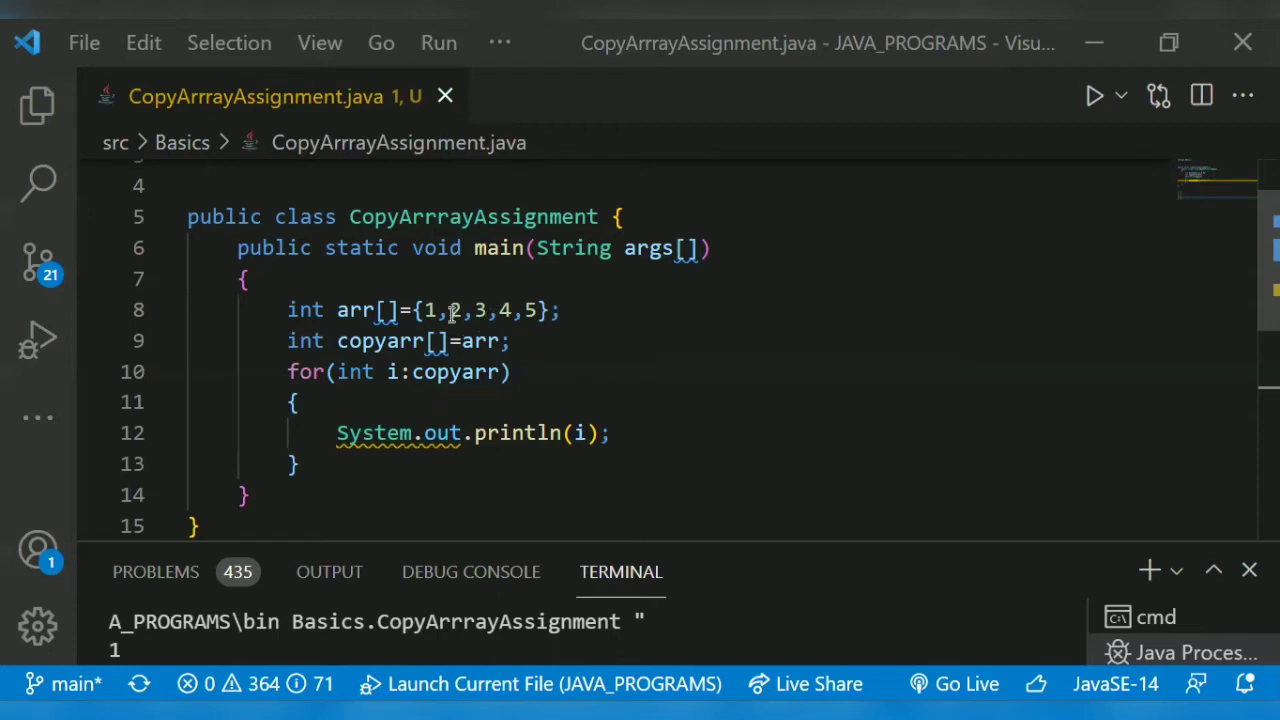
{"action": "mouse_move", "coordinate": [498, 248]}
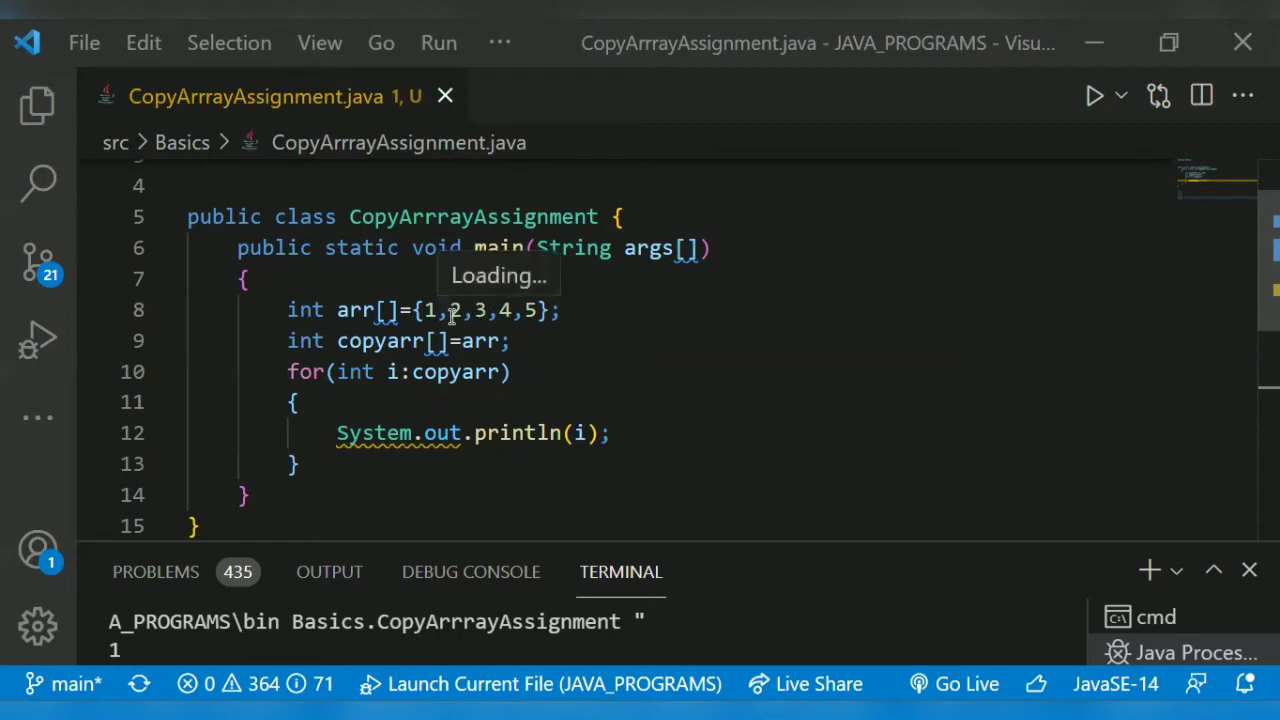
{"action": "mouse_move", "coordinate": [580, 326]}
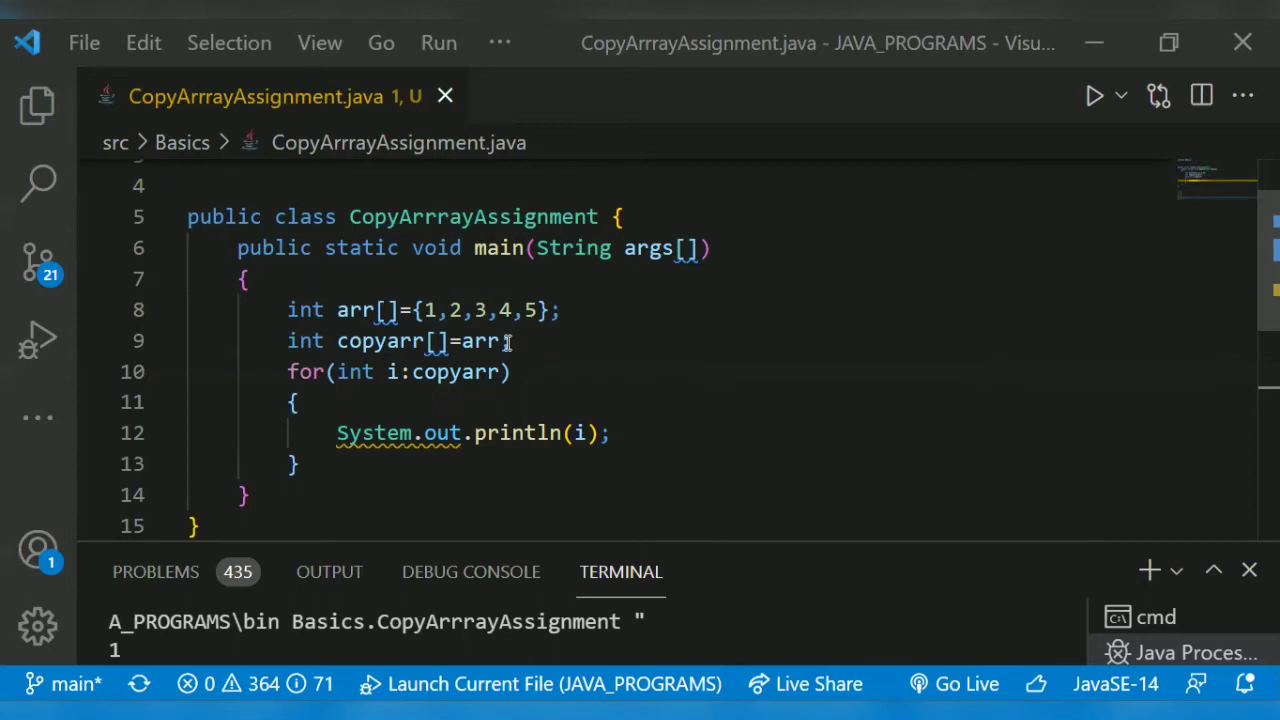
- Add the comment '//1 2 3 4 5' after System.out.println(i); as expected output
{"action": "double_click", "coordinate": [480, 340]}
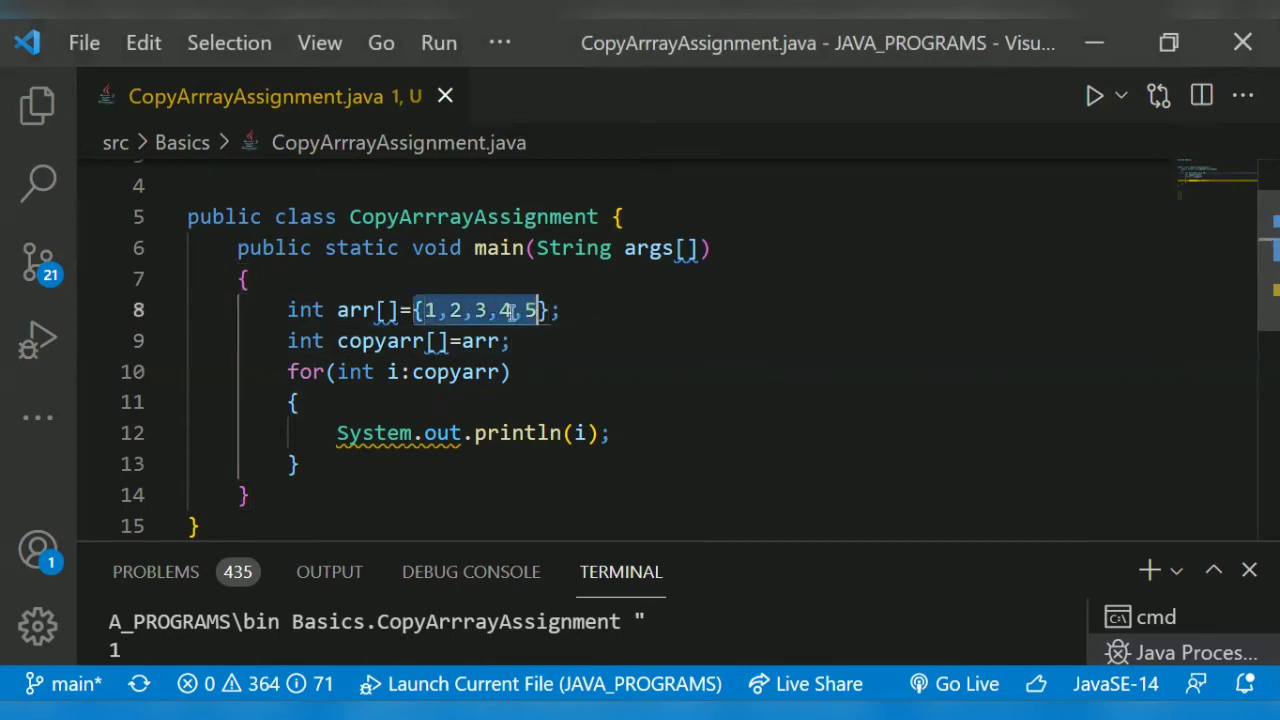
{"action": "left_click", "coordinate": [400, 341]}
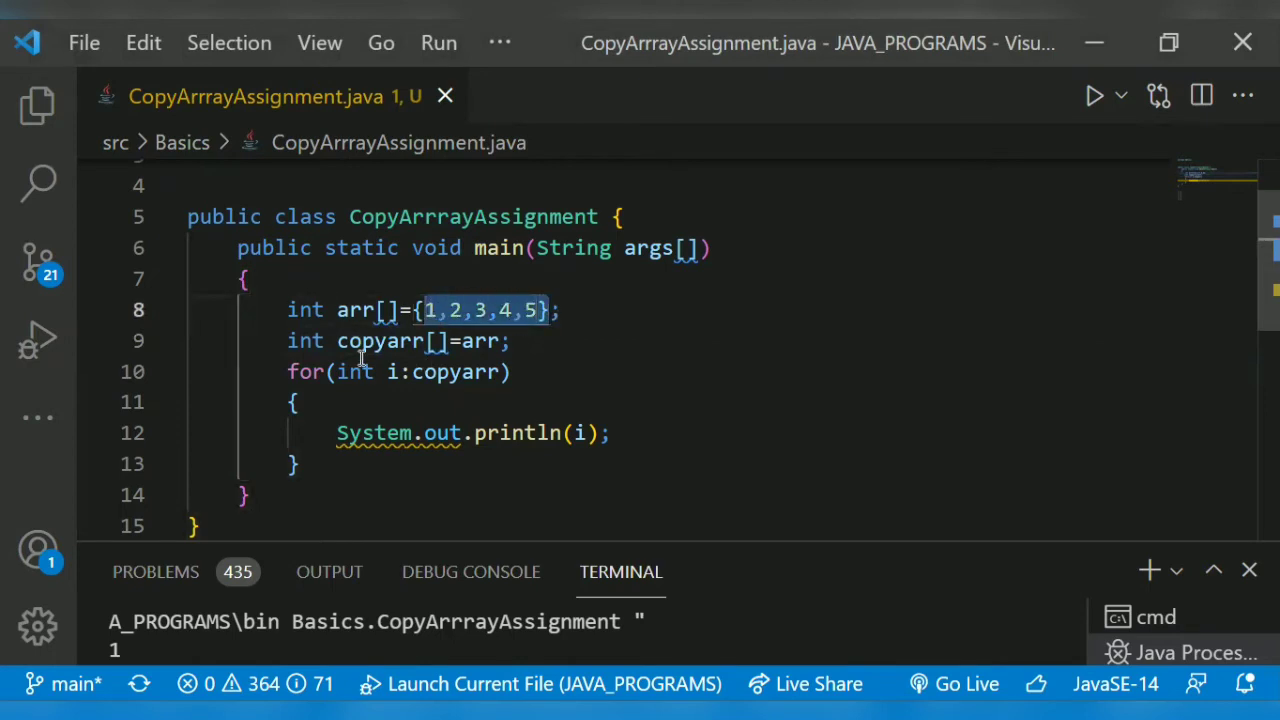
{"action": "mouse_move", "coordinate": [545, 367]}
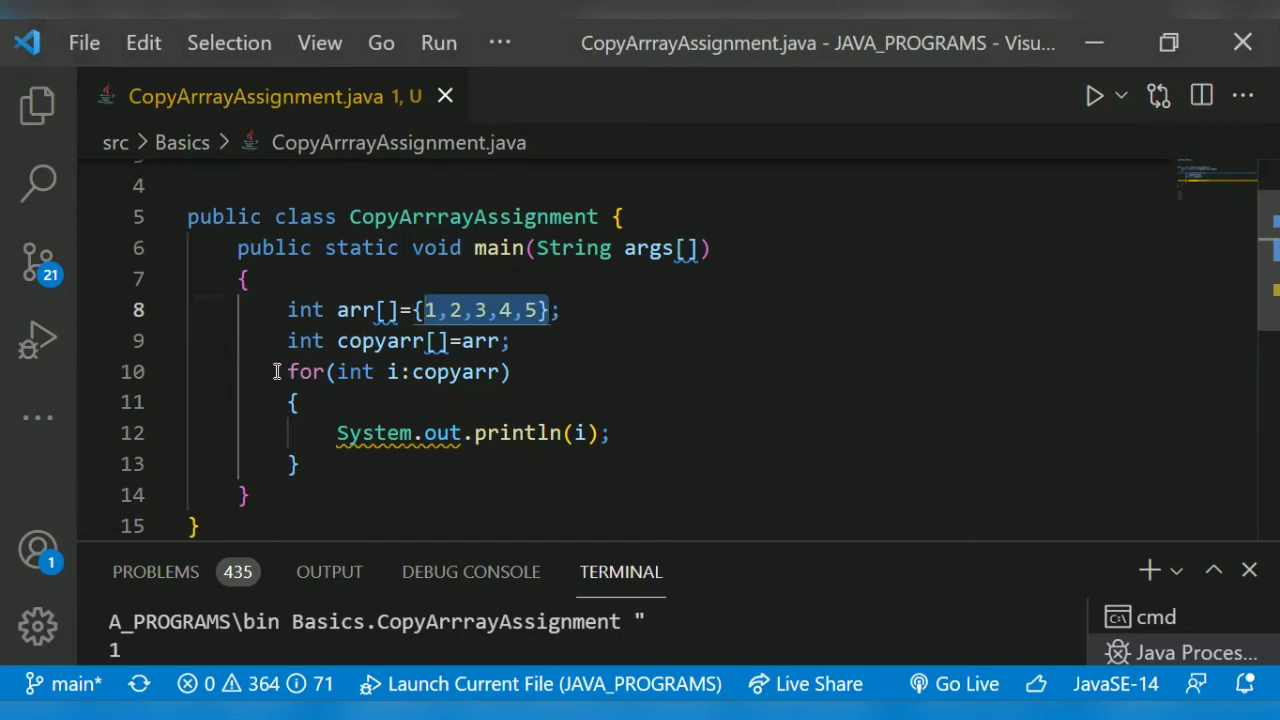
{"action": "mouse_move", "coordinate": [635, 305]}
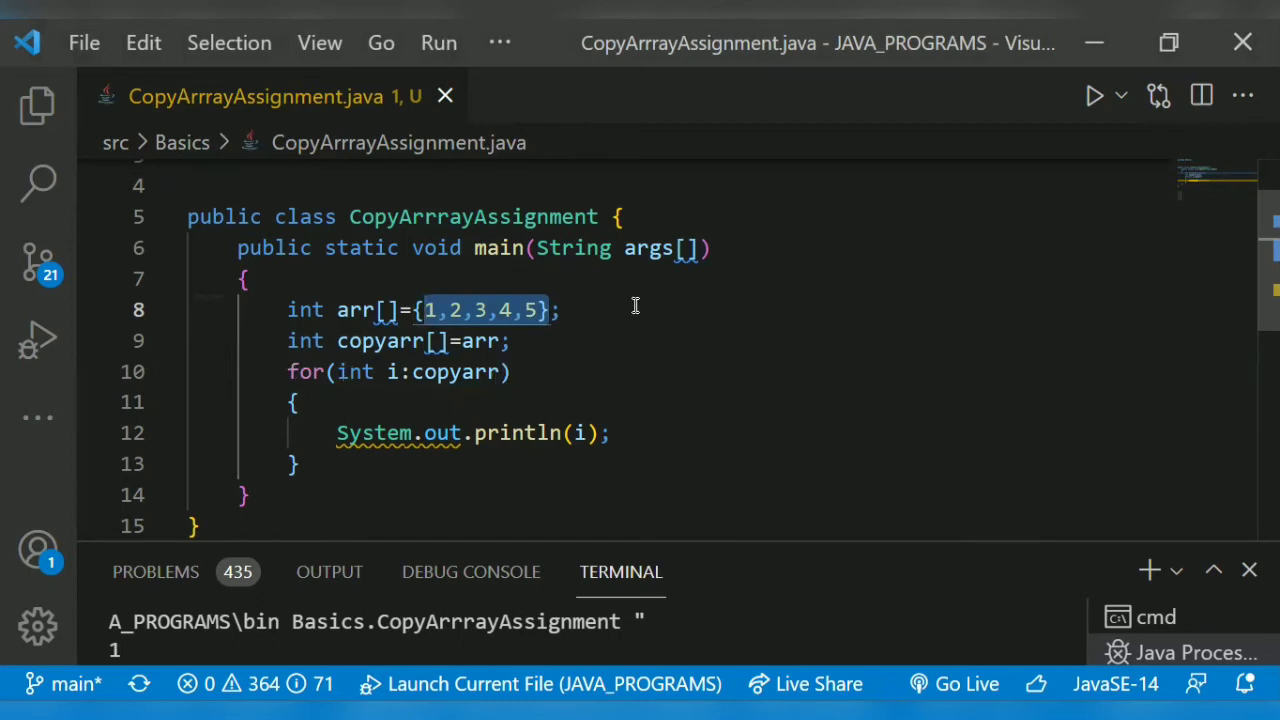
{"action": "mouse_move", "coordinate": [410, 361]}
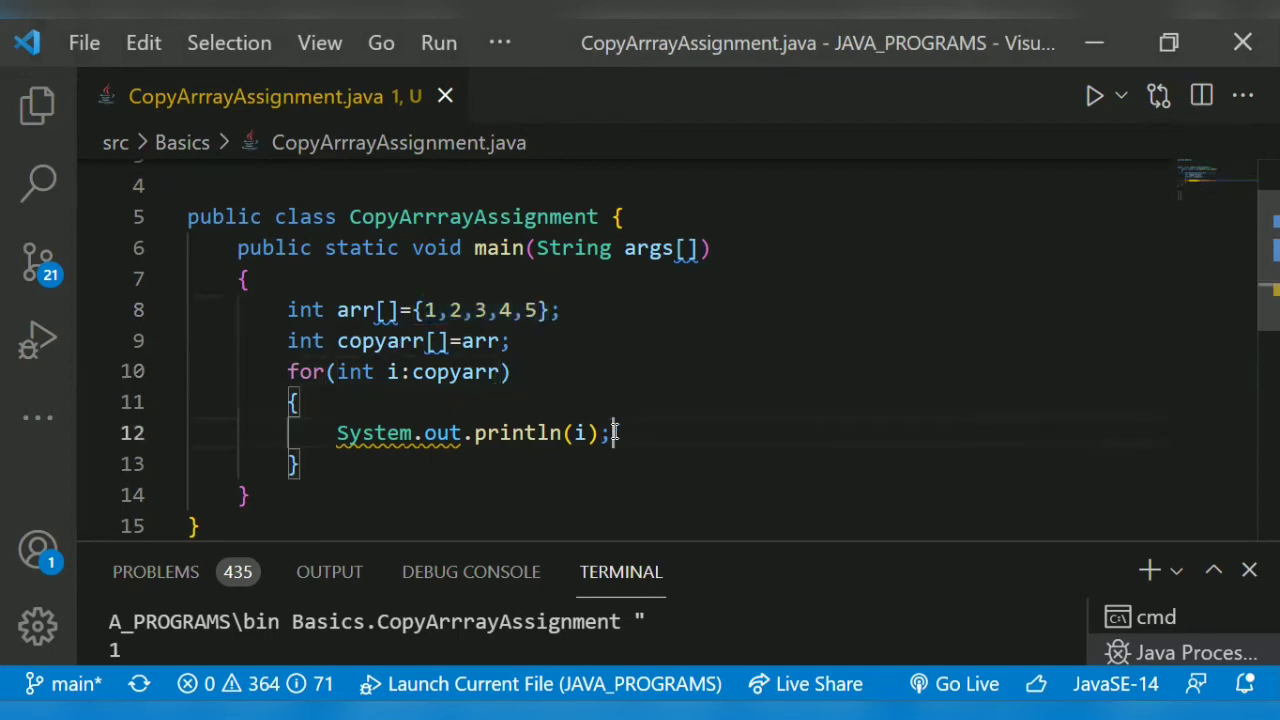
{"action": "type", "text": "//1"}
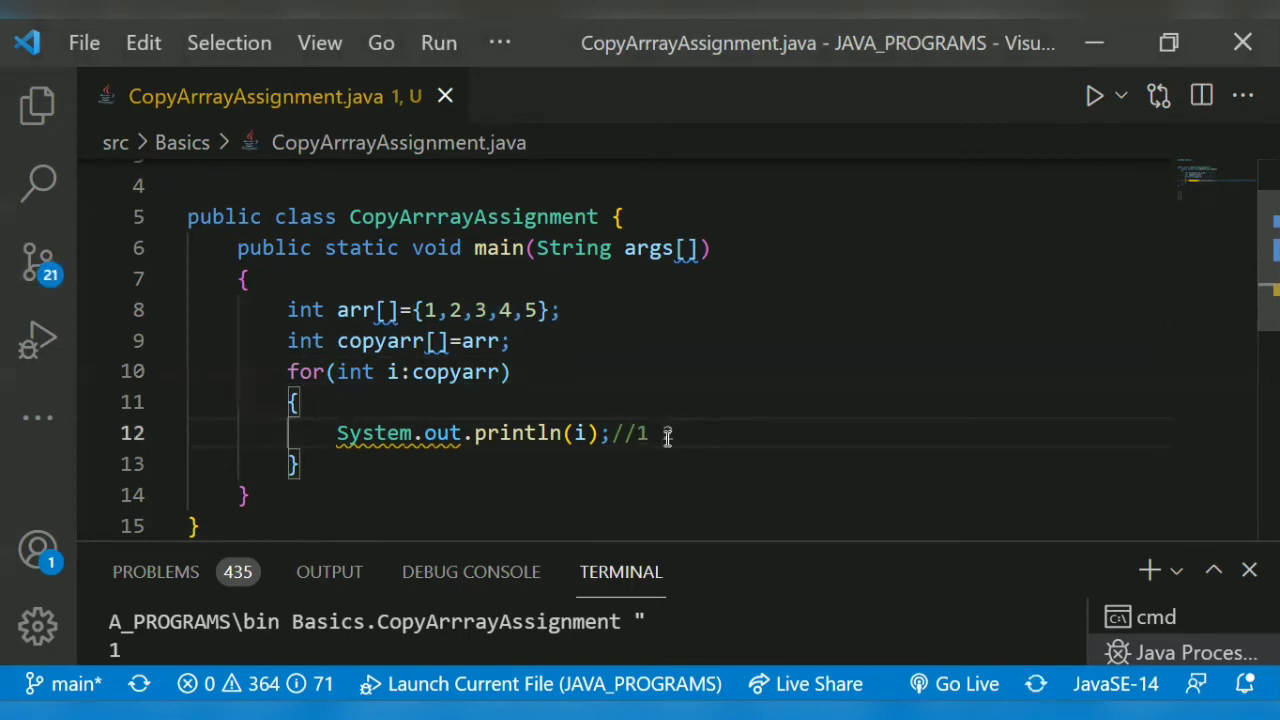
{"action": "type", "text": "3"}
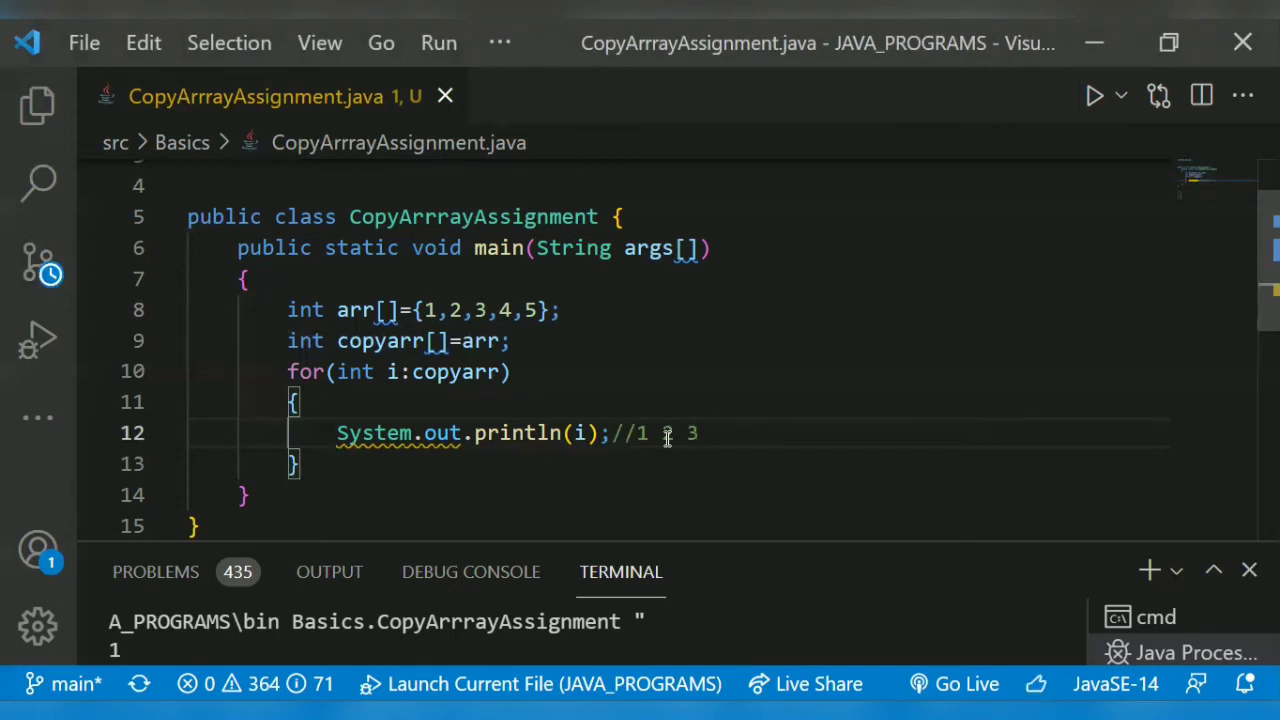
{"action": "type", "text": "4 5"}
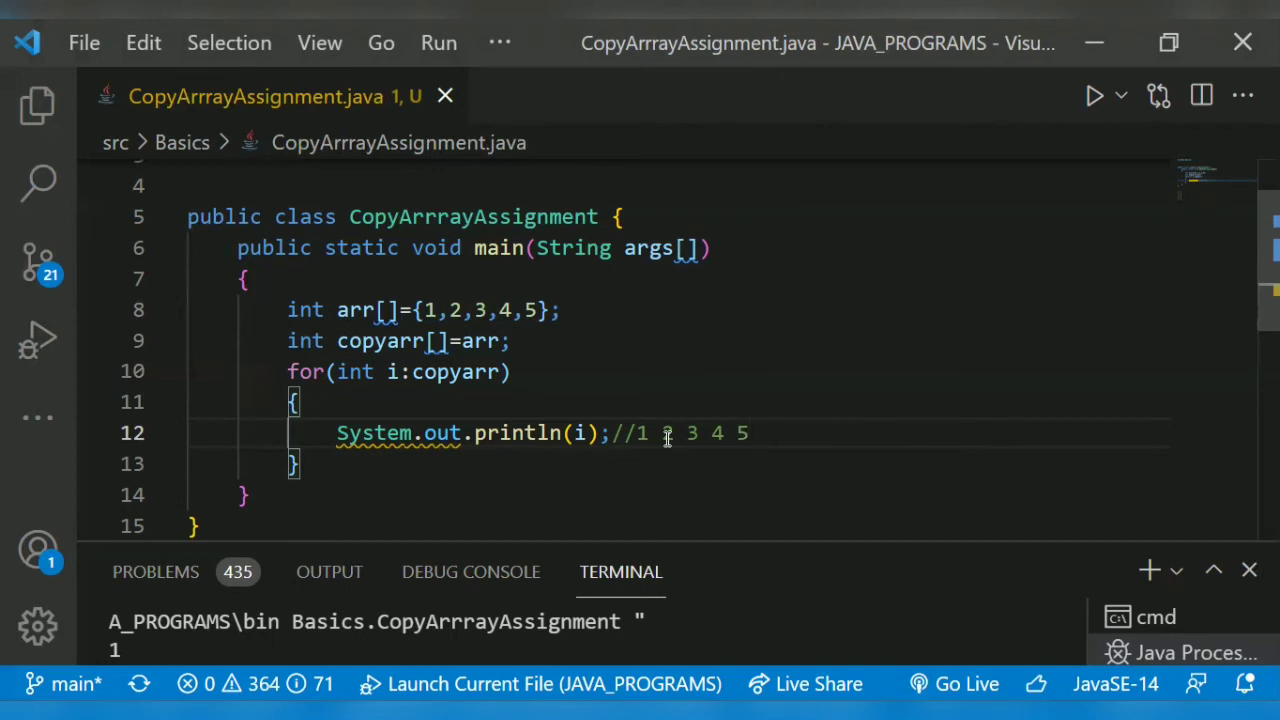
{"action": "left_click", "coordinate": [745, 432]}
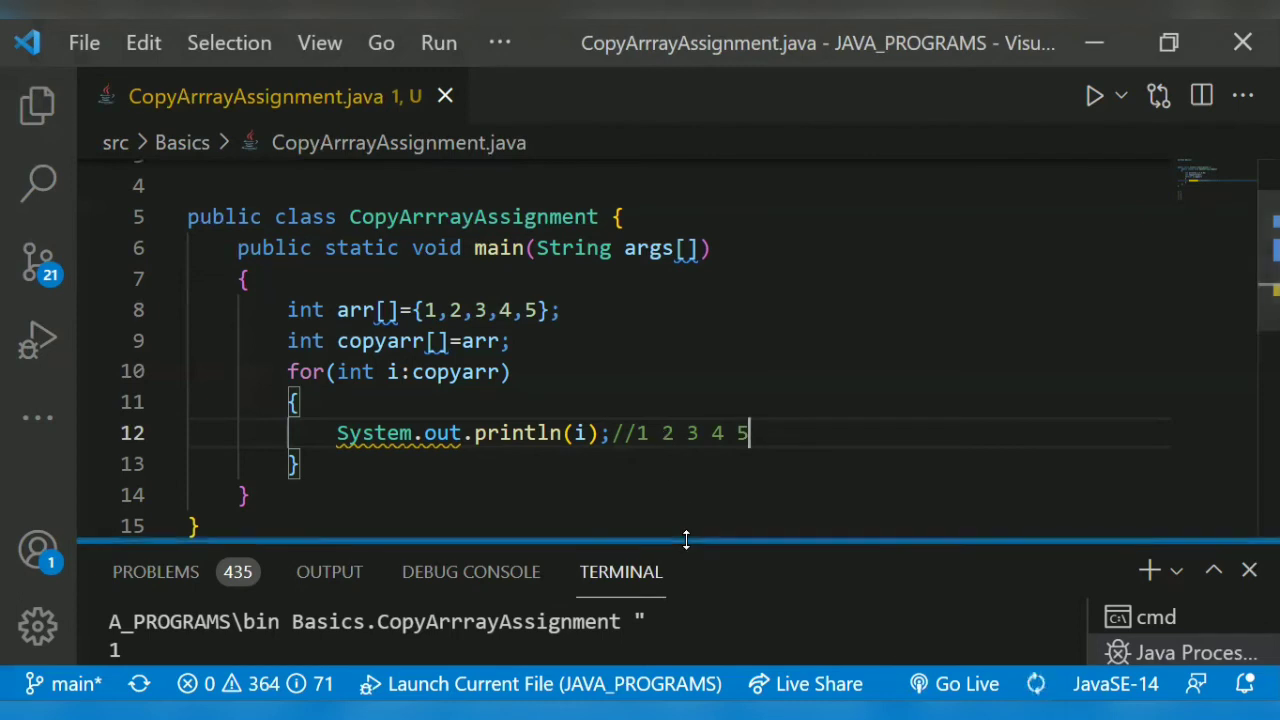
- Drag the terminal panel taller and run the CopyArrrayAssignment Java file
{"action": "left_click_drag", "start_coordinate": [685, 540], "coordinate": [685, 380]}
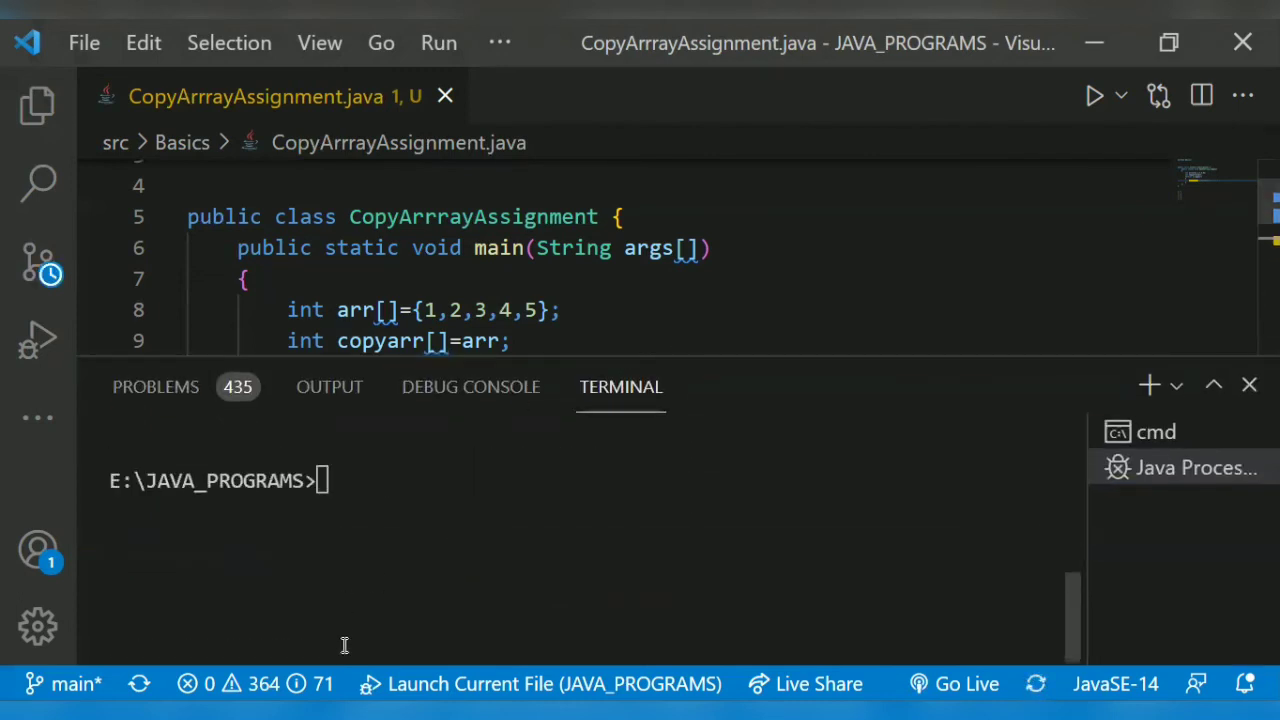
{"action": "left_click", "coordinate": [330, 480]}
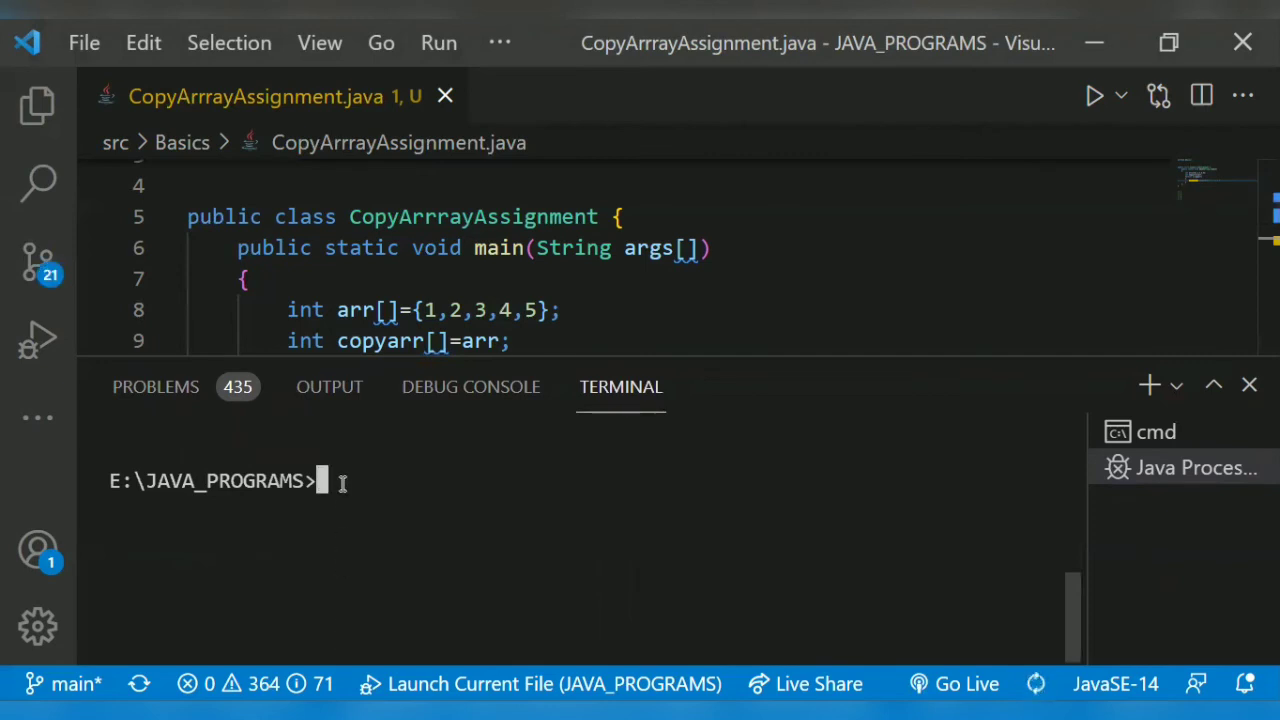
{"action": "left_click", "coordinate": [1094, 95]}
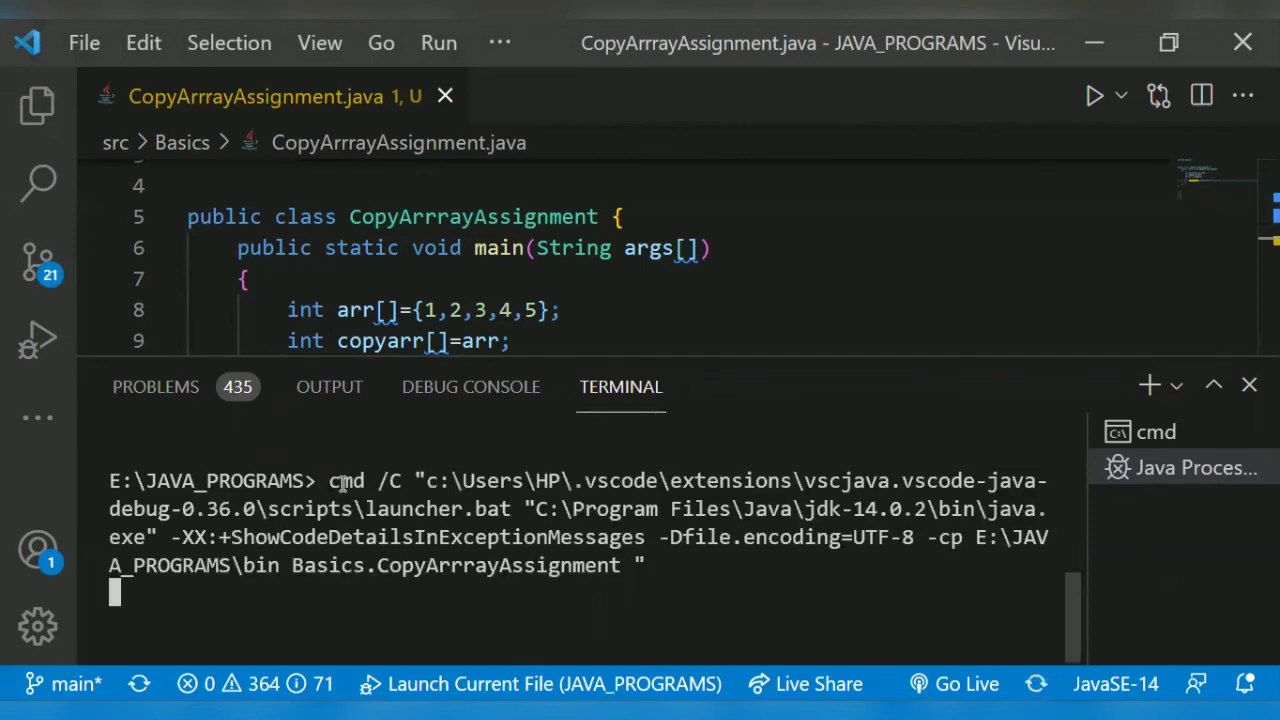